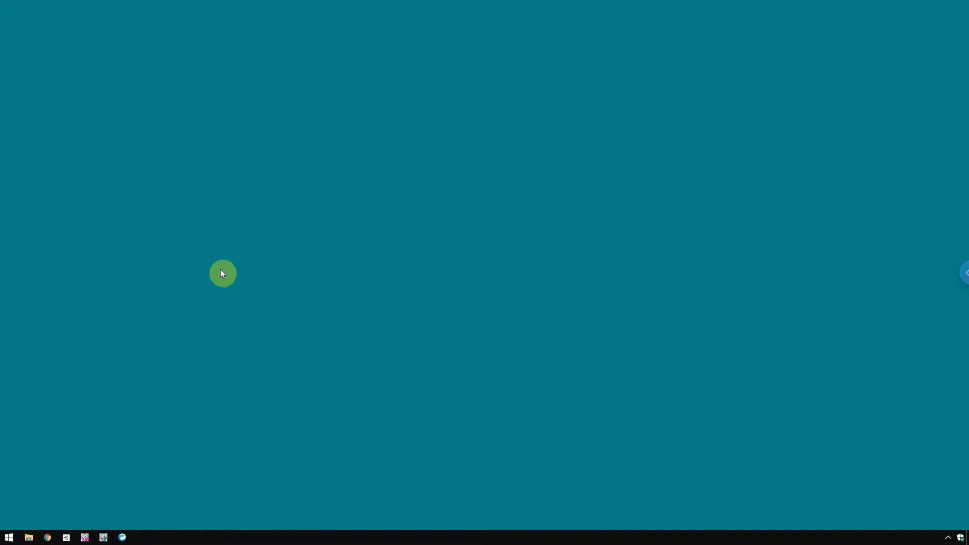
mouse_move(69, 536)
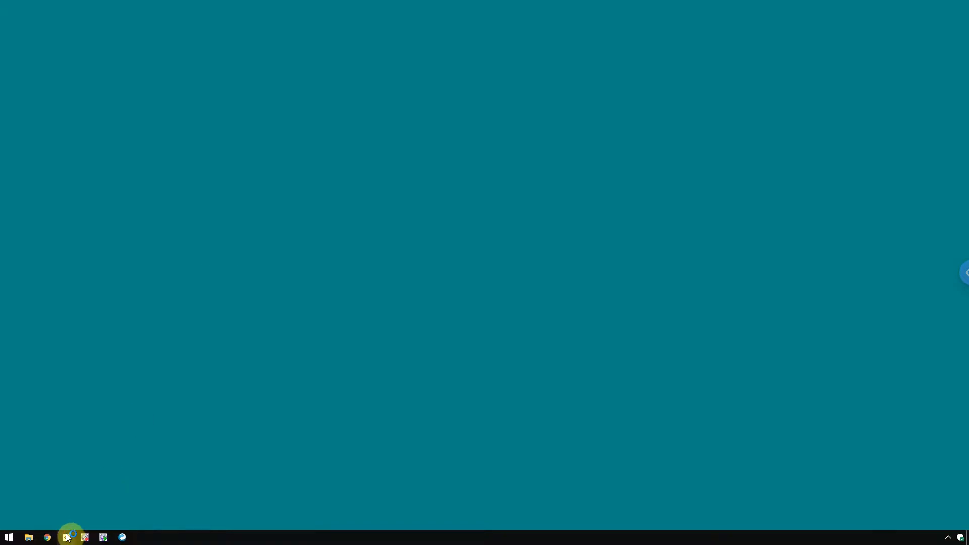
Launch the Unity editor from the Windows taskbar
left_click(70, 537)
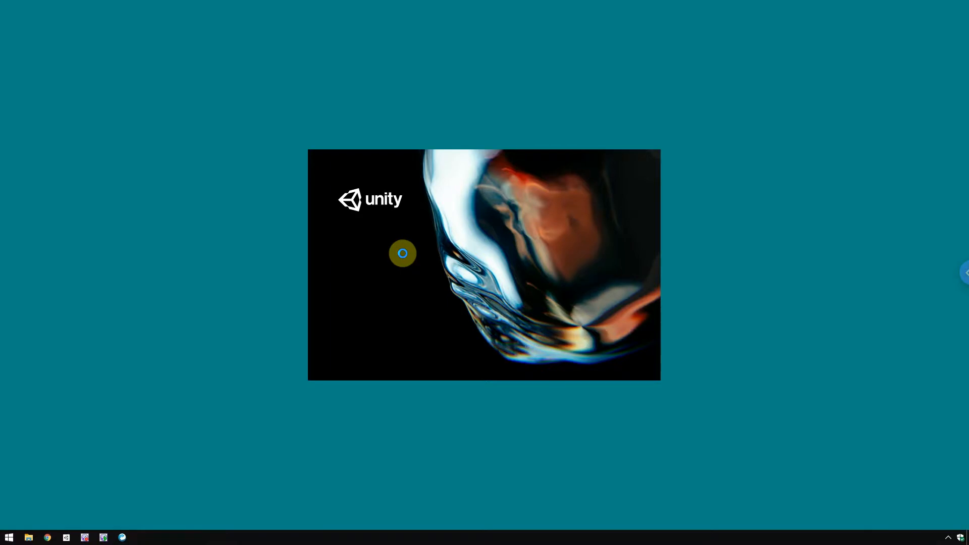
mouse_move(409, 261)
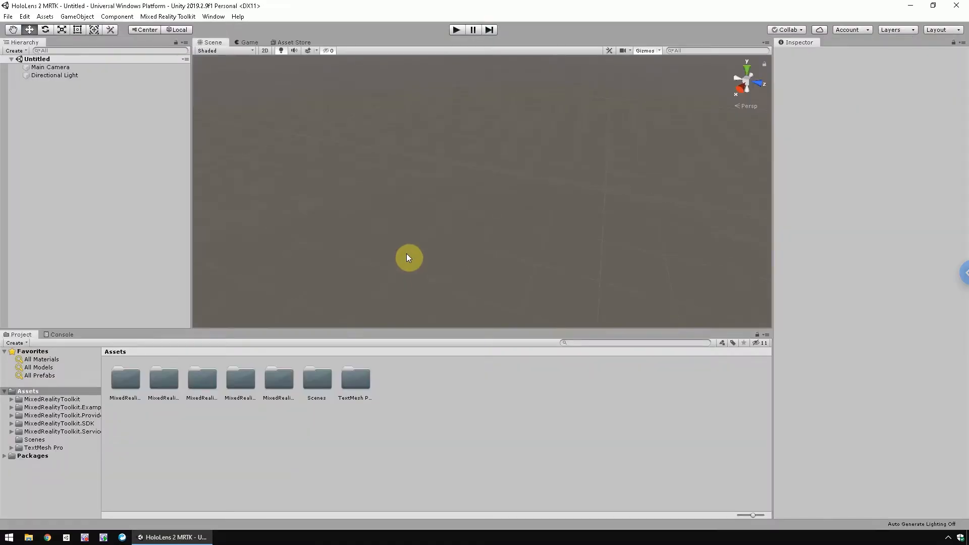
mouse_move(611, 353)
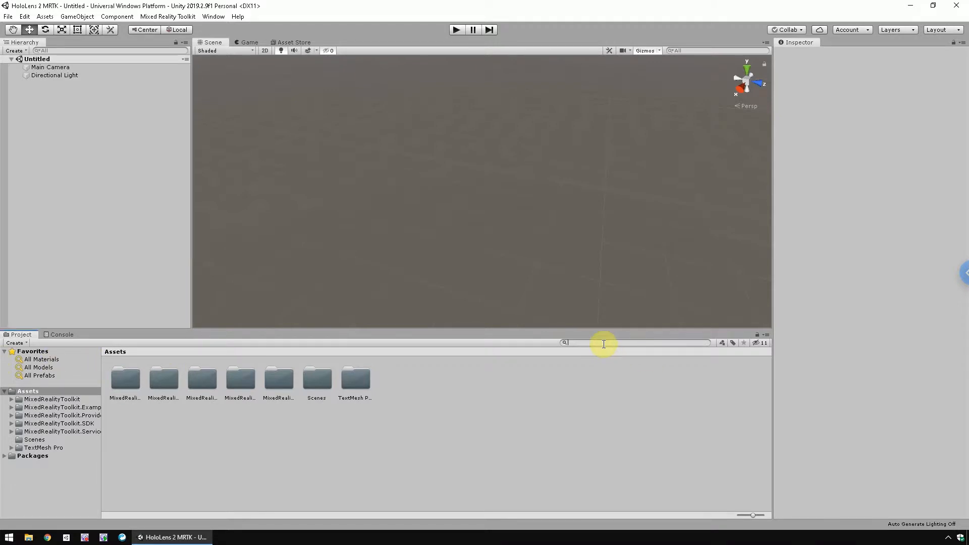
Search the Project window for 'HandInteractionExamples' and open that scene asset
type("andinteraction")
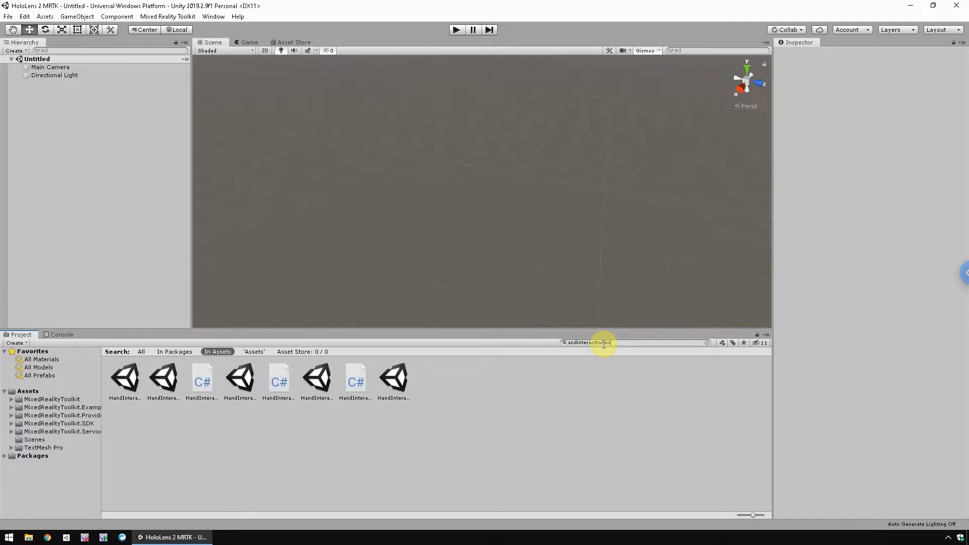
type("exam")
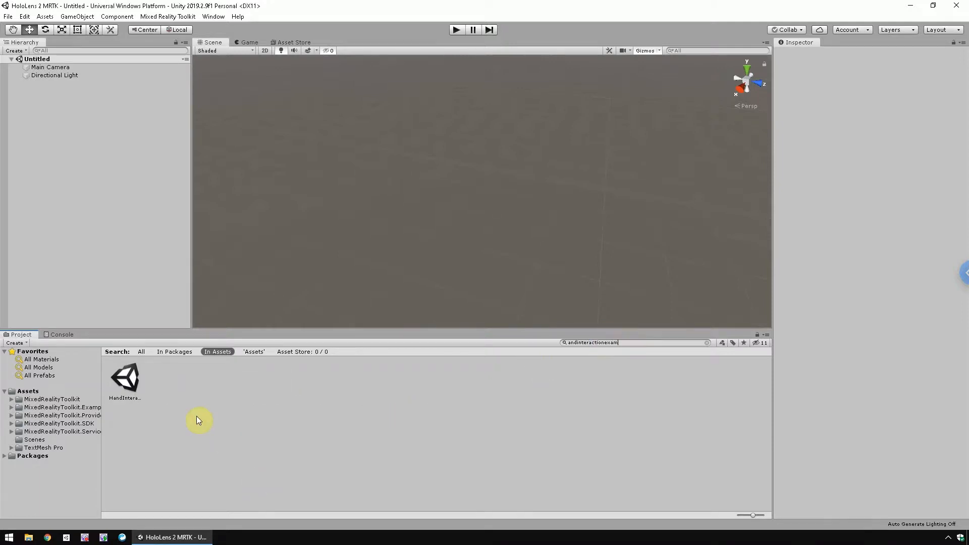
left_click(124, 379)
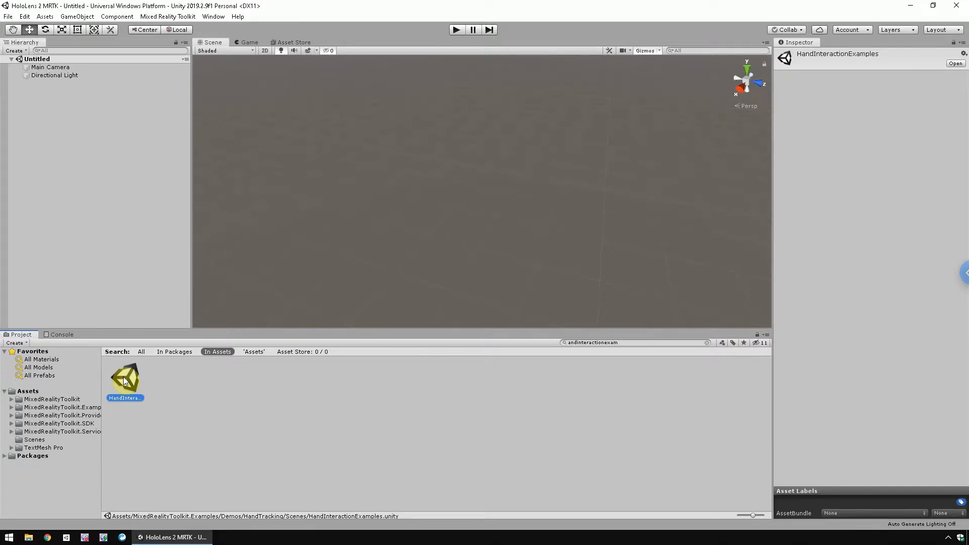
double_click(125, 378)
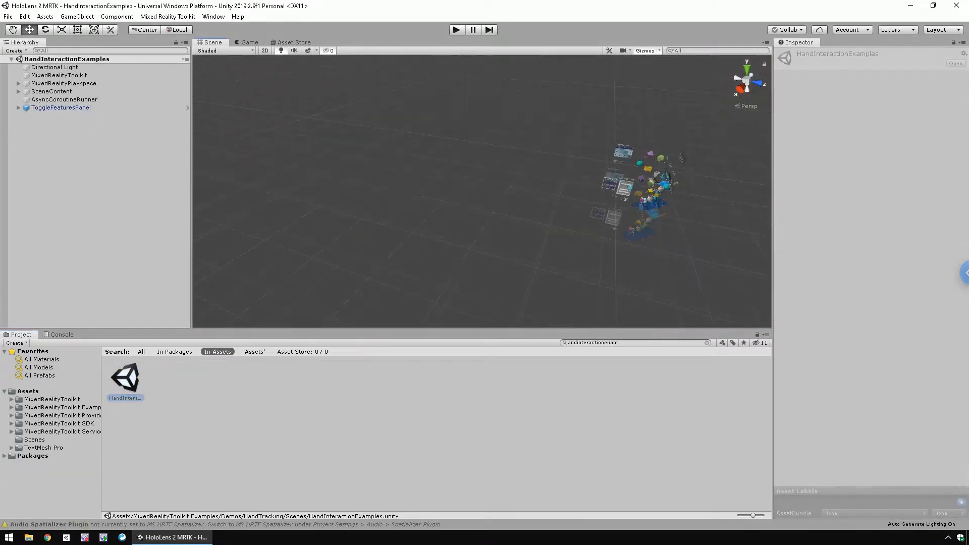
Enter Play mode to run the HandInteractionExamples scene in the Game view
left_click(456, 30)
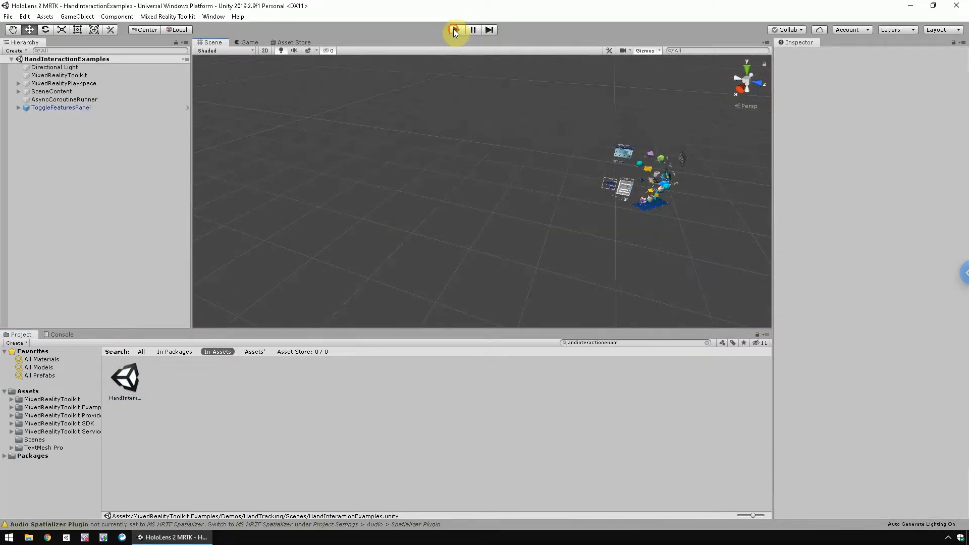
mouse_move(560, 47)
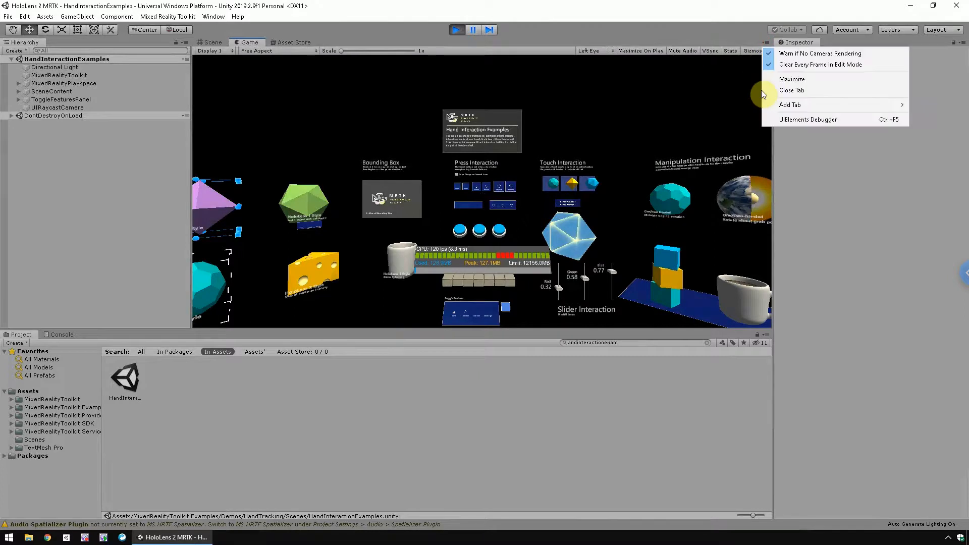
left_click(791, 79)
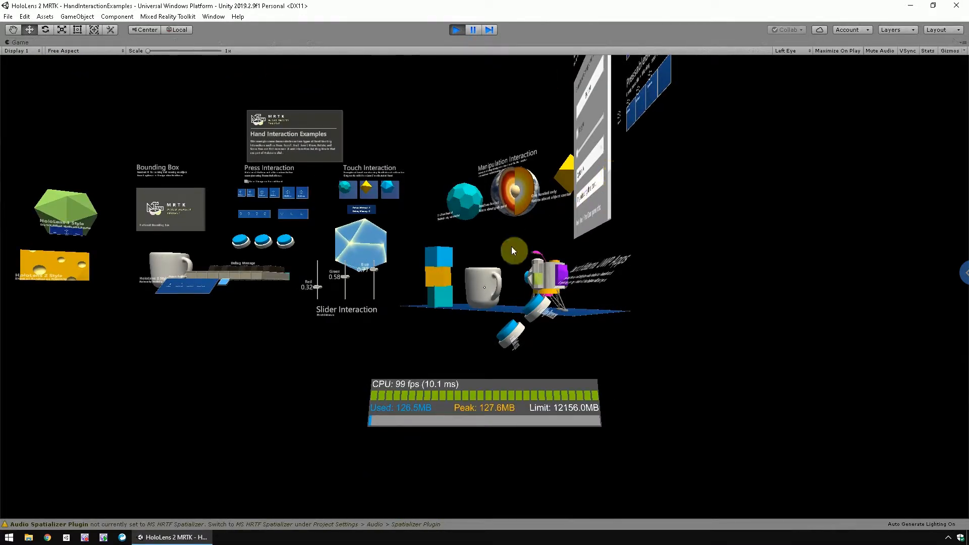
mouse_move(456, 268)
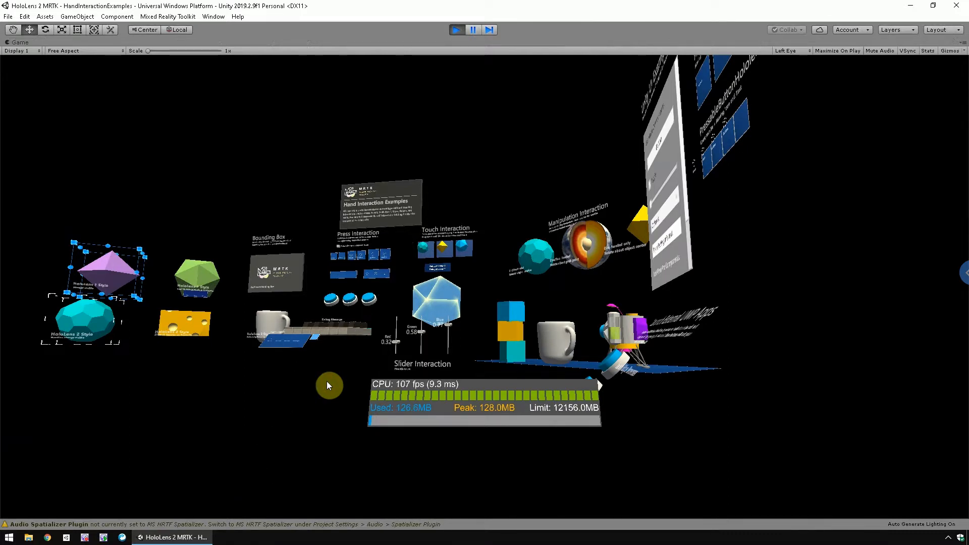
mouse_move(345, 361)
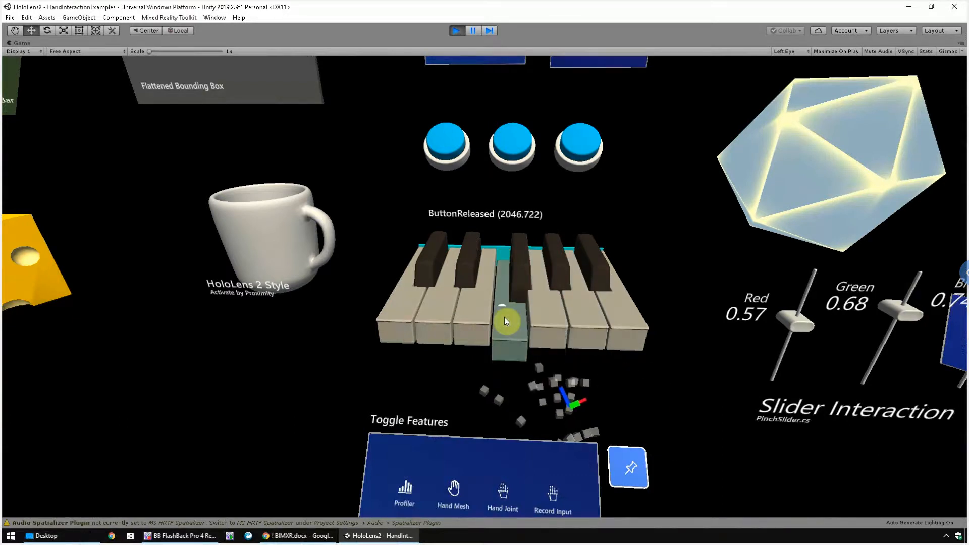
mouse_move(374, 340)
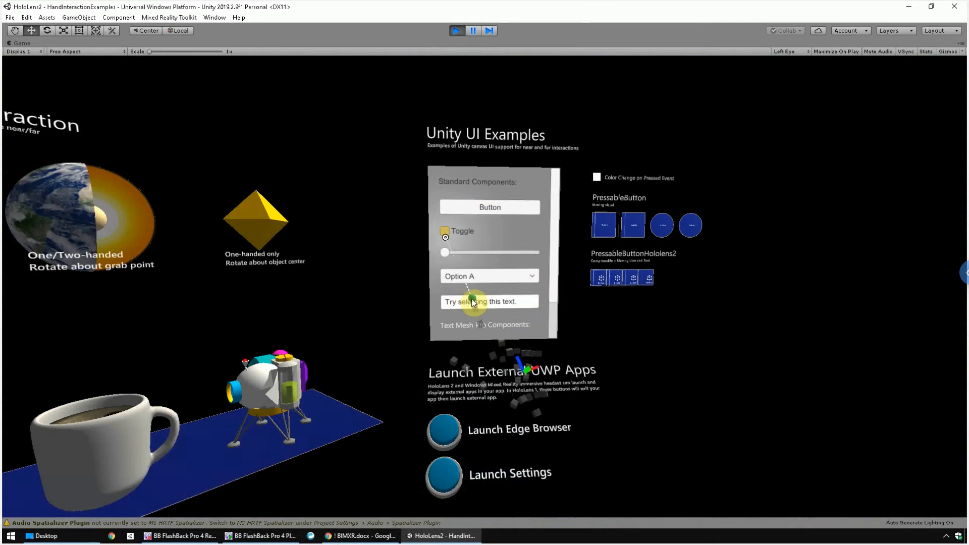
Check the Toggle and set both the standard and Text Mesh Pro dropdowns to Option B
left_click(444, 231)
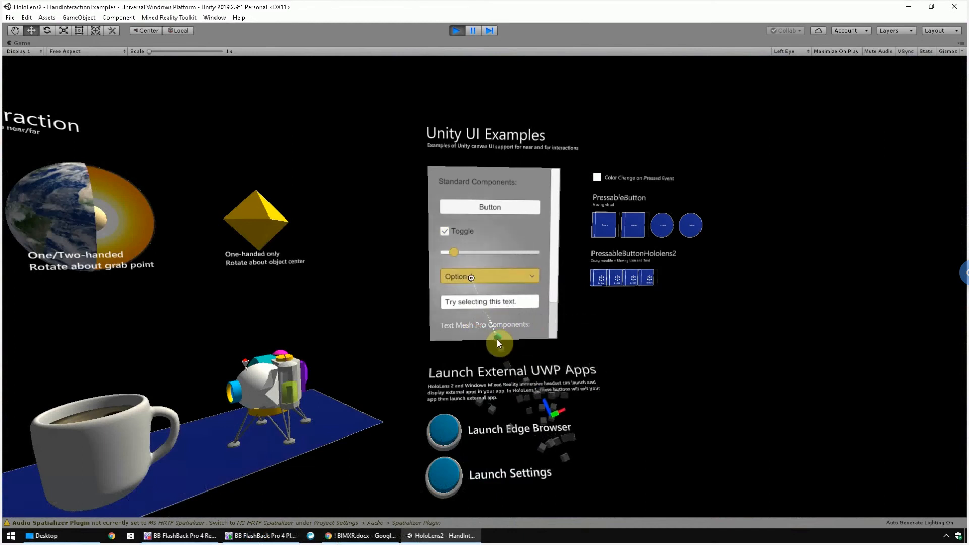
left_click(488, 276)
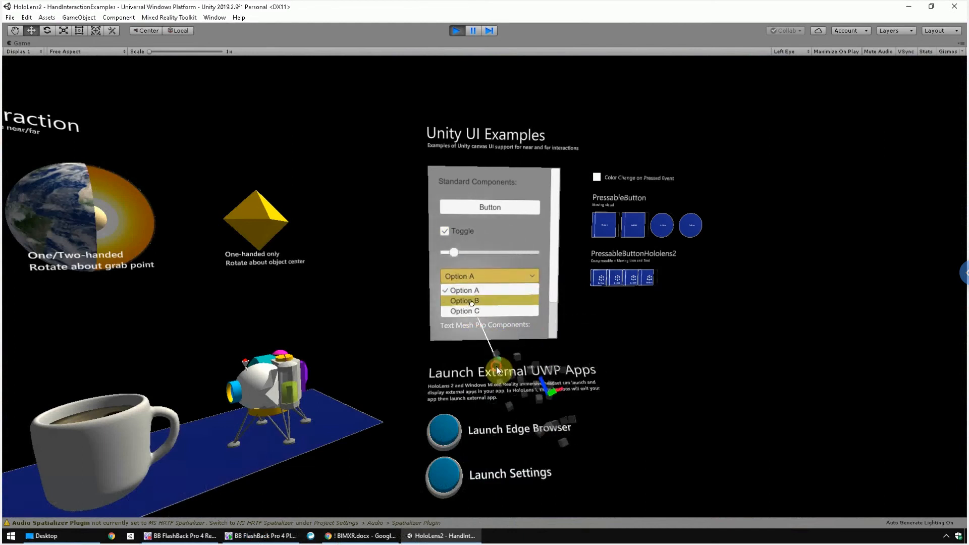
left_click(464, 300)
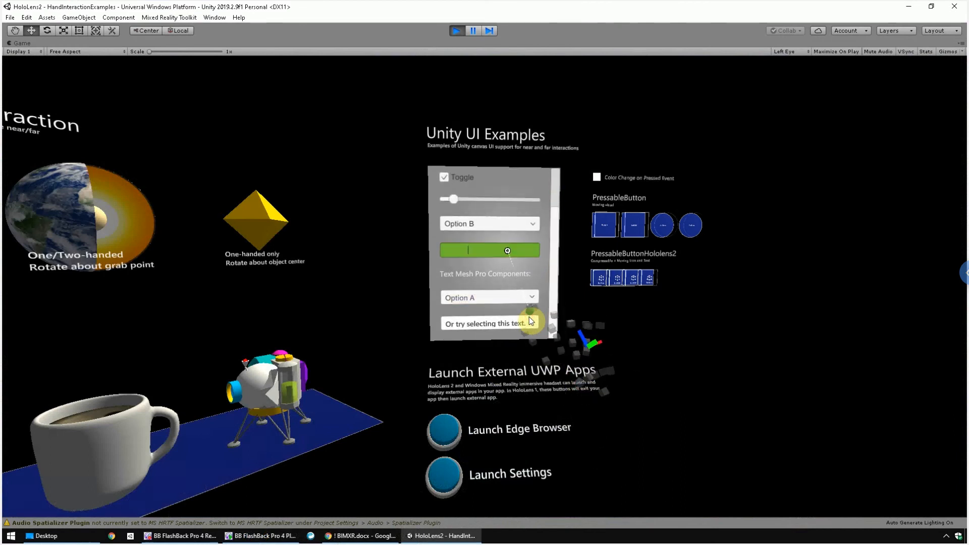
left_click(488, 298)
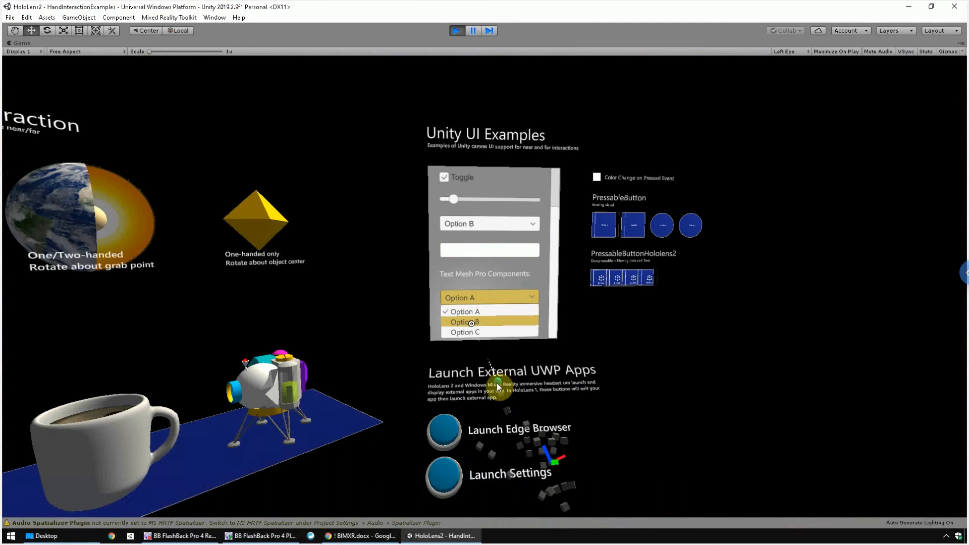
left_click(464, 321)
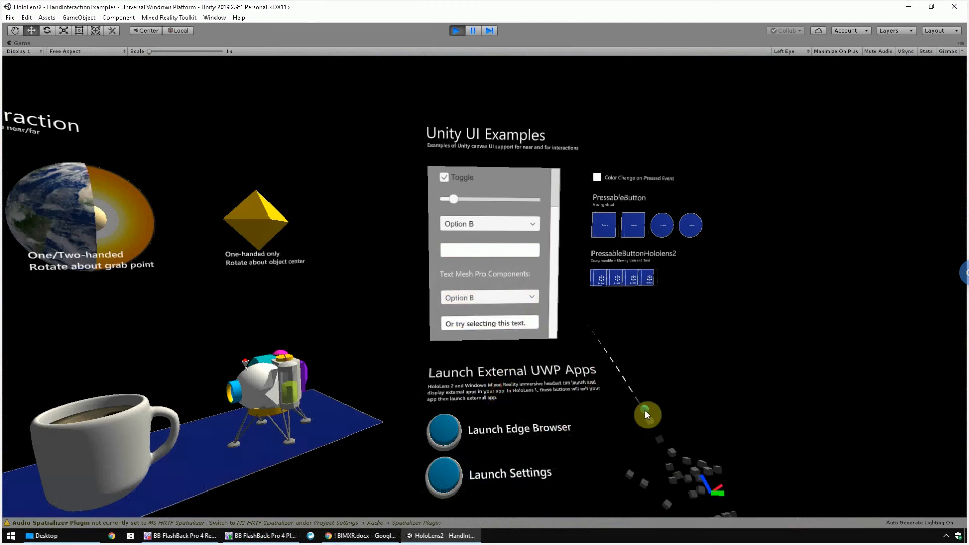
mouse_move(680, 350)
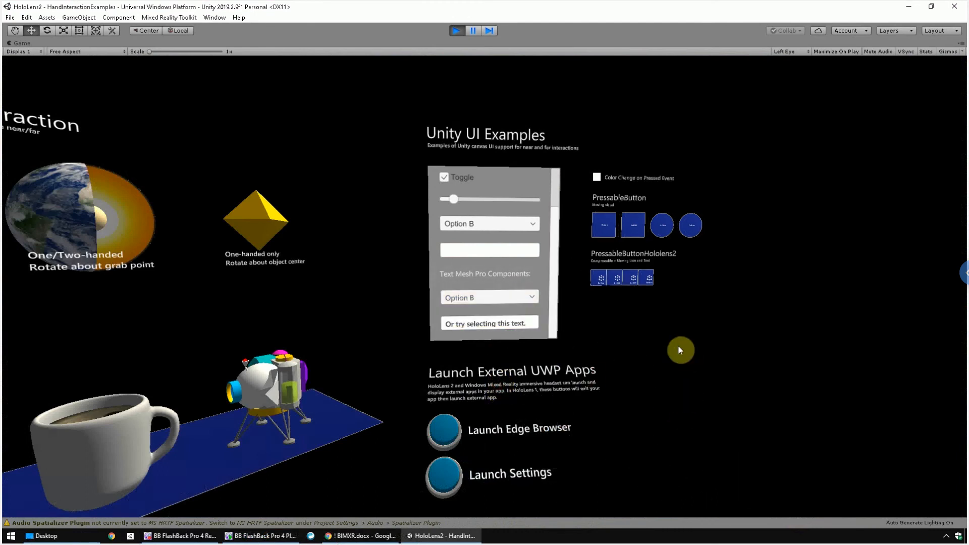